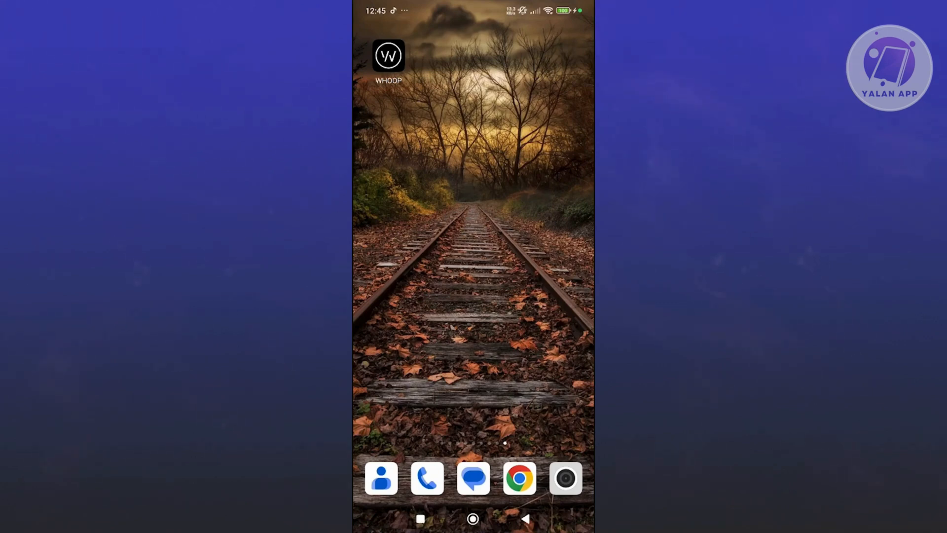
# Step: Swipe across the launcher pages back to the main home page with the clock and Settings icon
pyautogui.hscroll(-3)
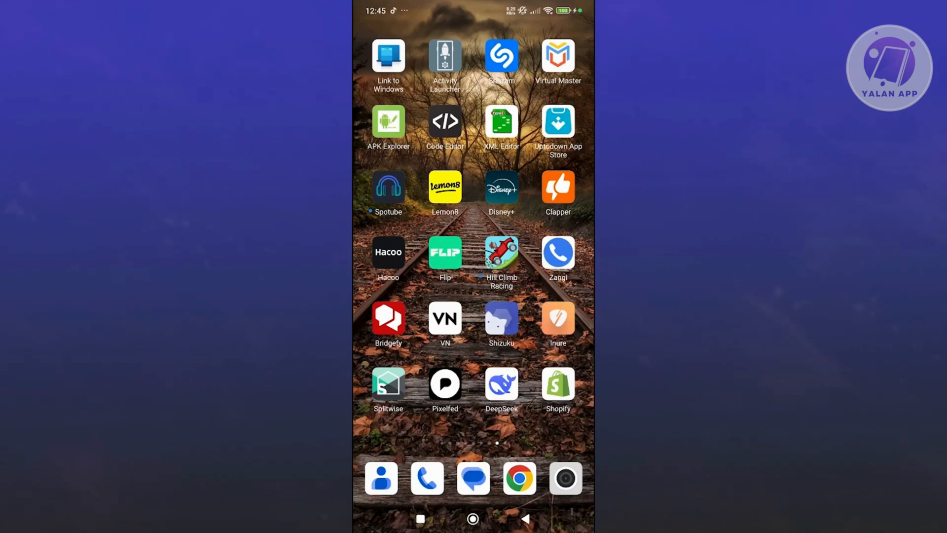
pyautogui.hscroll(-3)
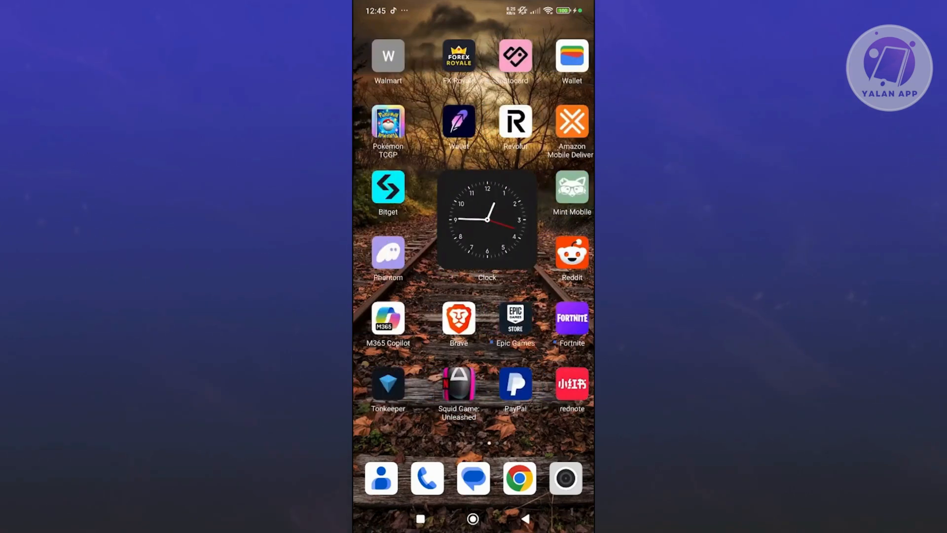
pyautogui.hscroll(-3)
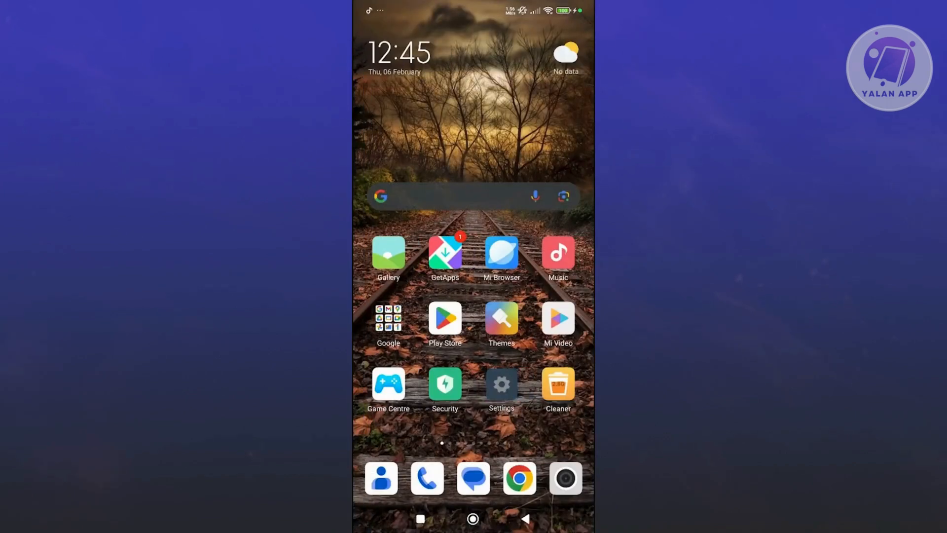
# Step: Check About phone in Settings, reading Android version 14 and HyperOS 1.0.17.0.UNRMIXM
pyautogui.click(501, 384)
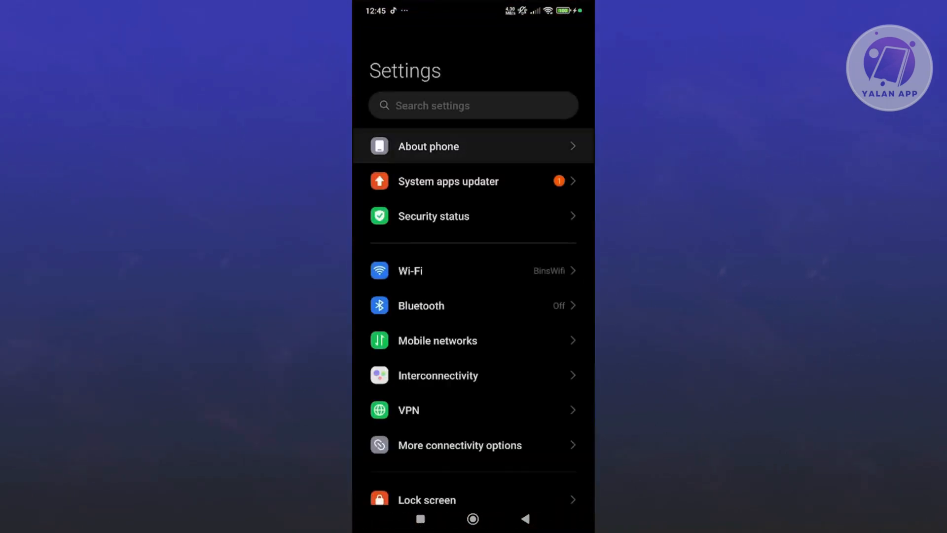
pyautogui.click(429, 146)
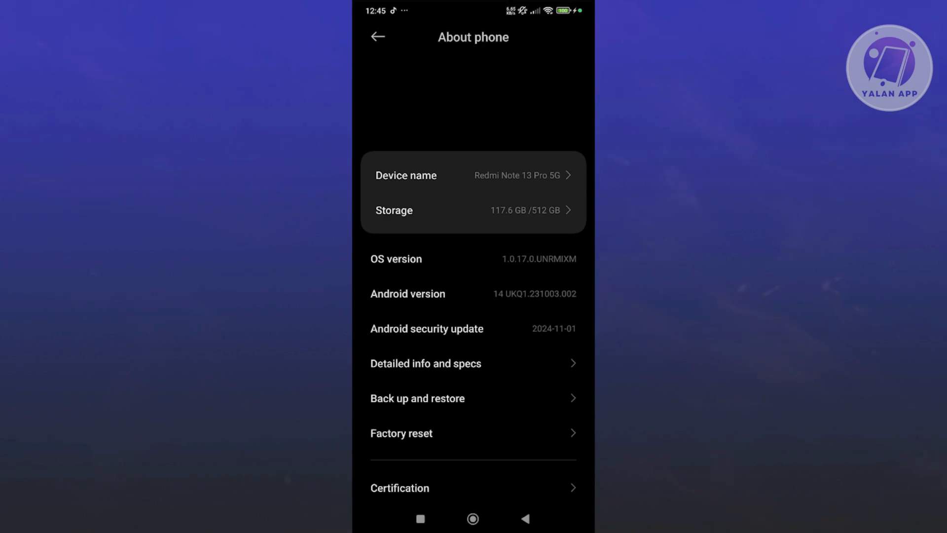
pyautogui.scroll(-3)
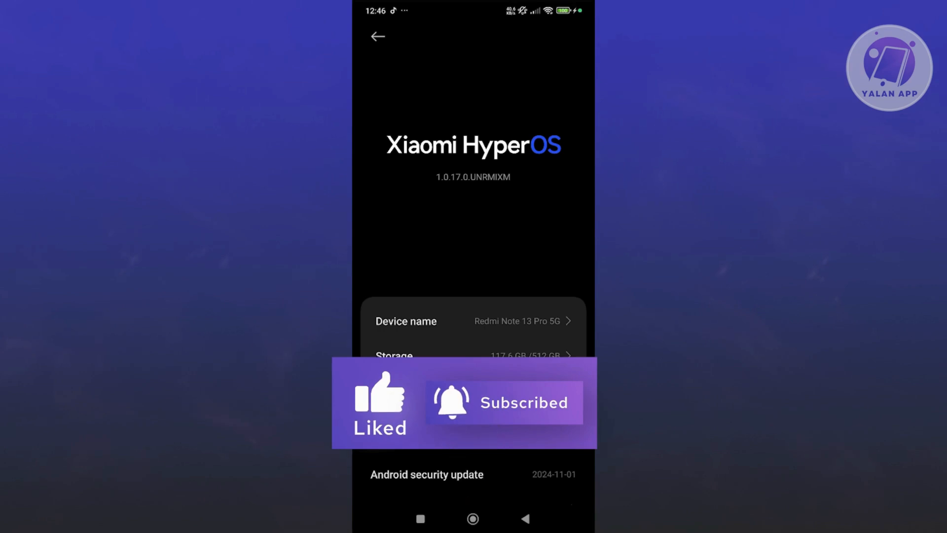
# Step: Switch Bluetooth on from the main Settings list and return to the home screen
pyautogui.click(378, 37)
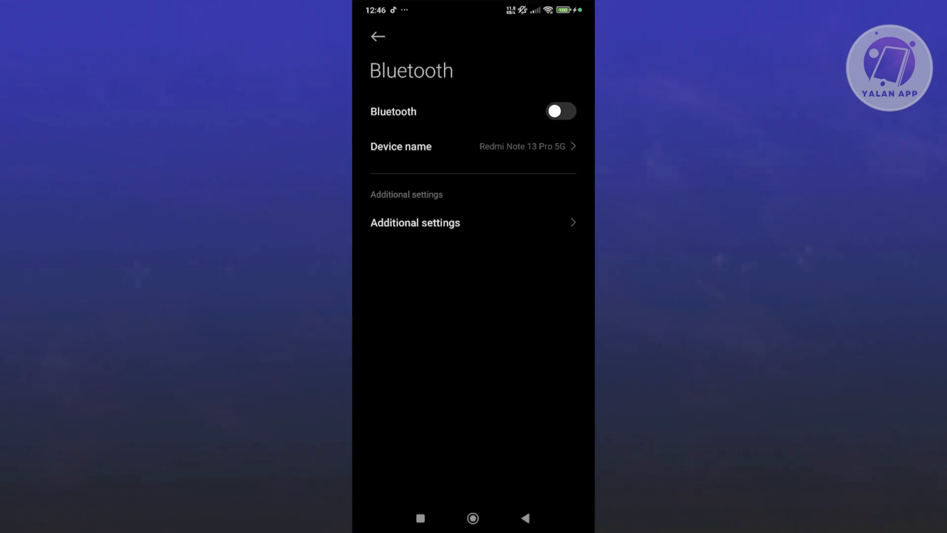
pyautogui.click(559, 112)
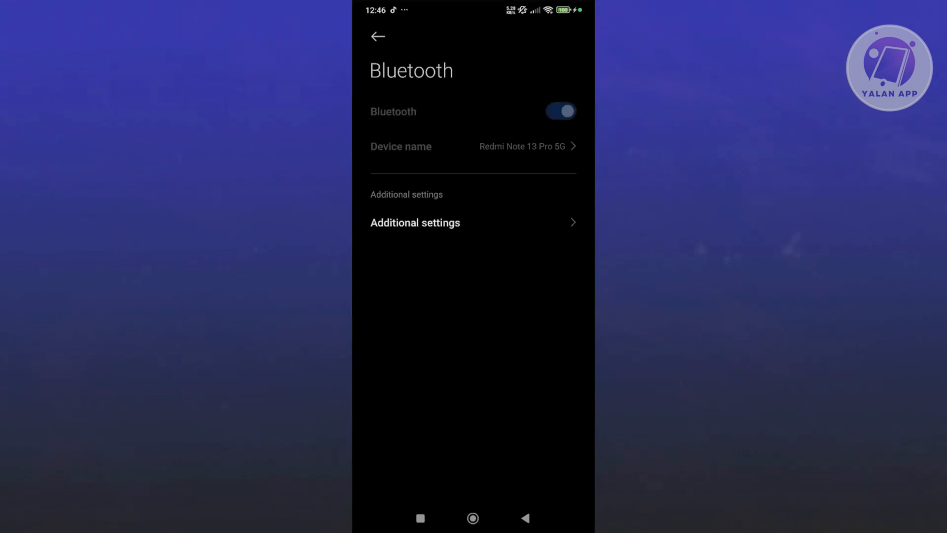
pyautogui.click(559, 111)
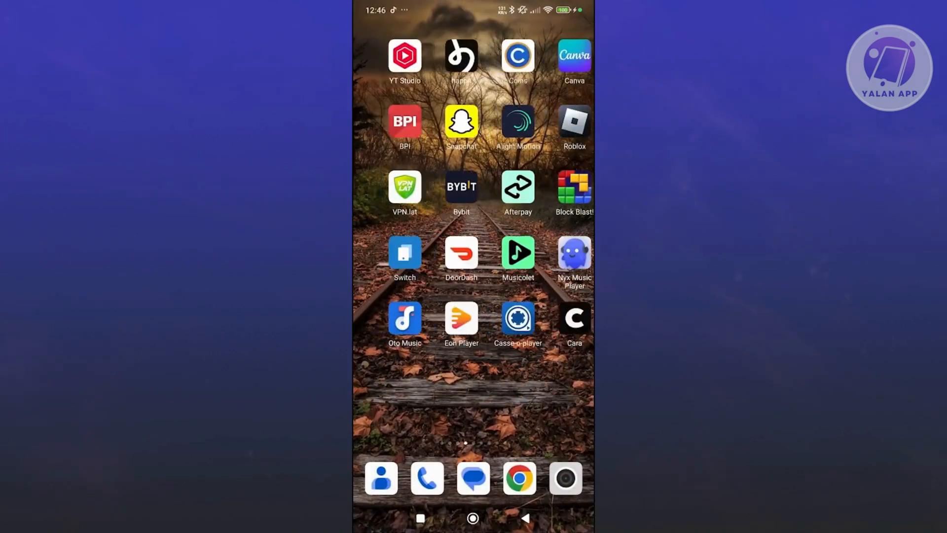
# Step: Reach the WHOOP app info page and request clearing its cache
pyautogui.hscroll(-3)
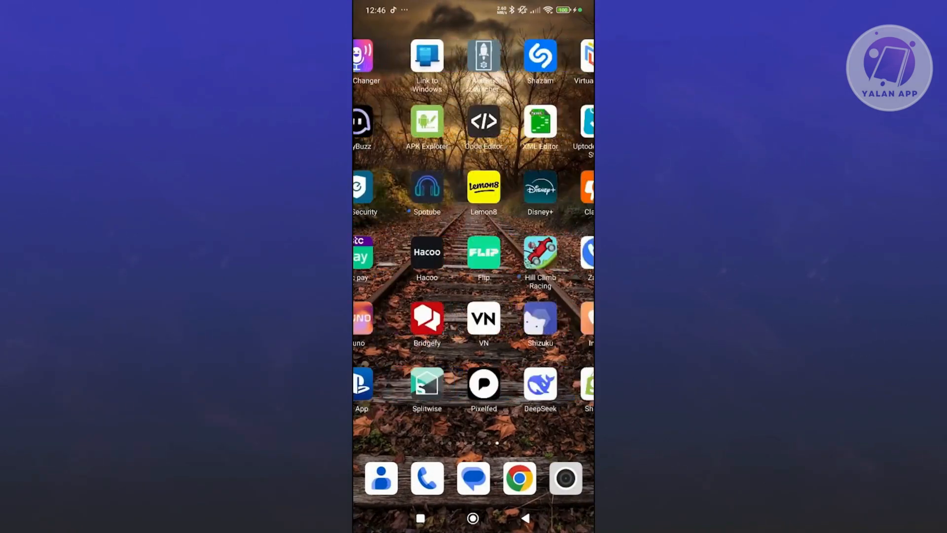
pyautogui.hscroll(3)
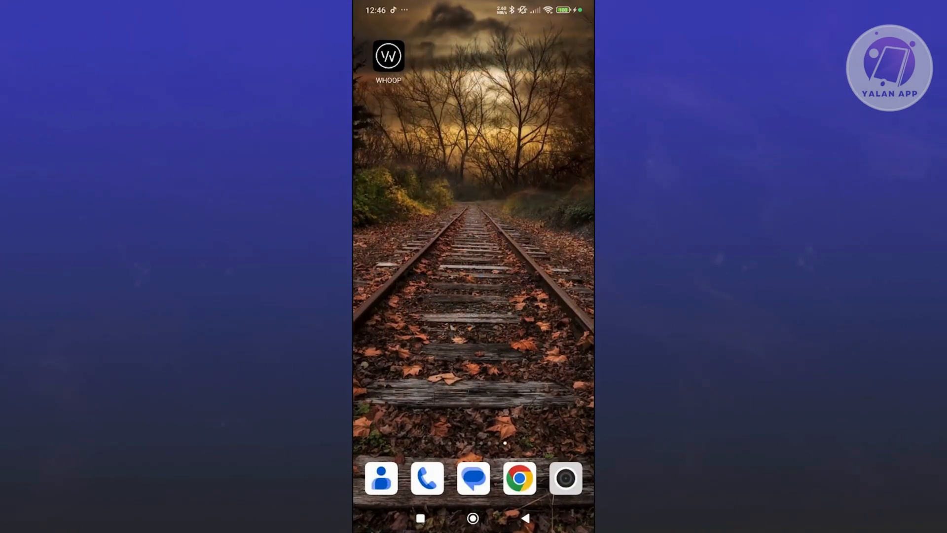
pyautogui.click(387, 55)
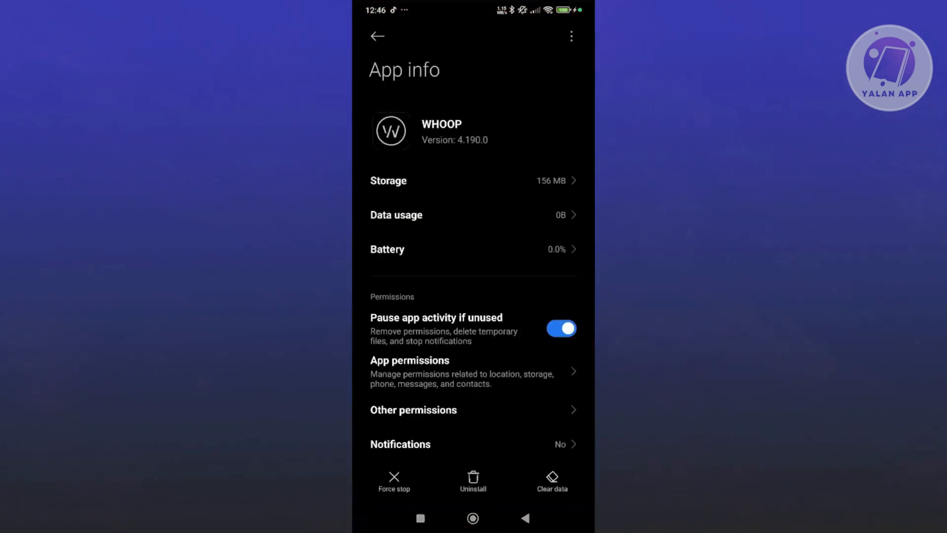
pyautogui.click(551, 481)
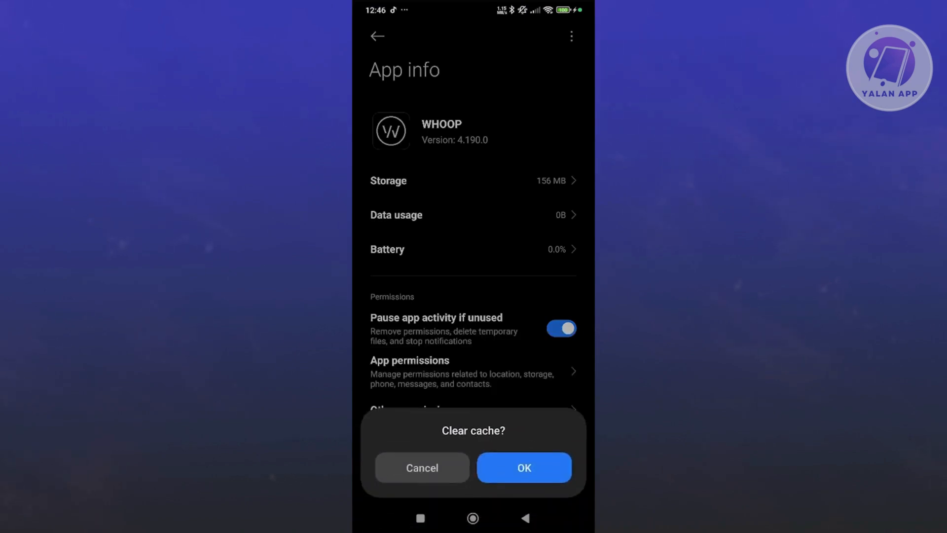